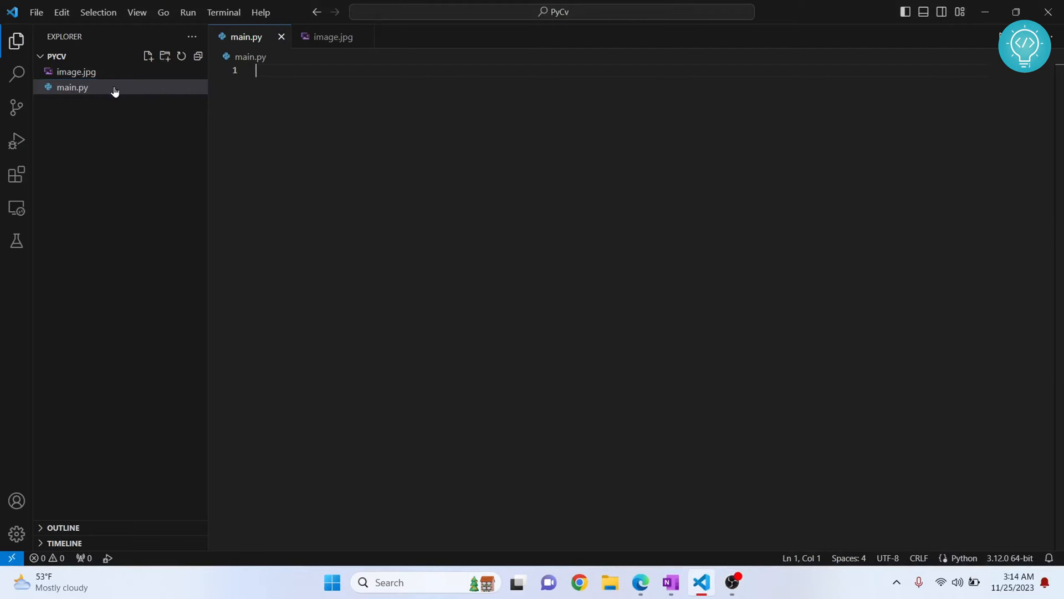
Step: Preview image.jpg, then write 'import cv2' above print('hello world') in main.py
left_click(333, 37)
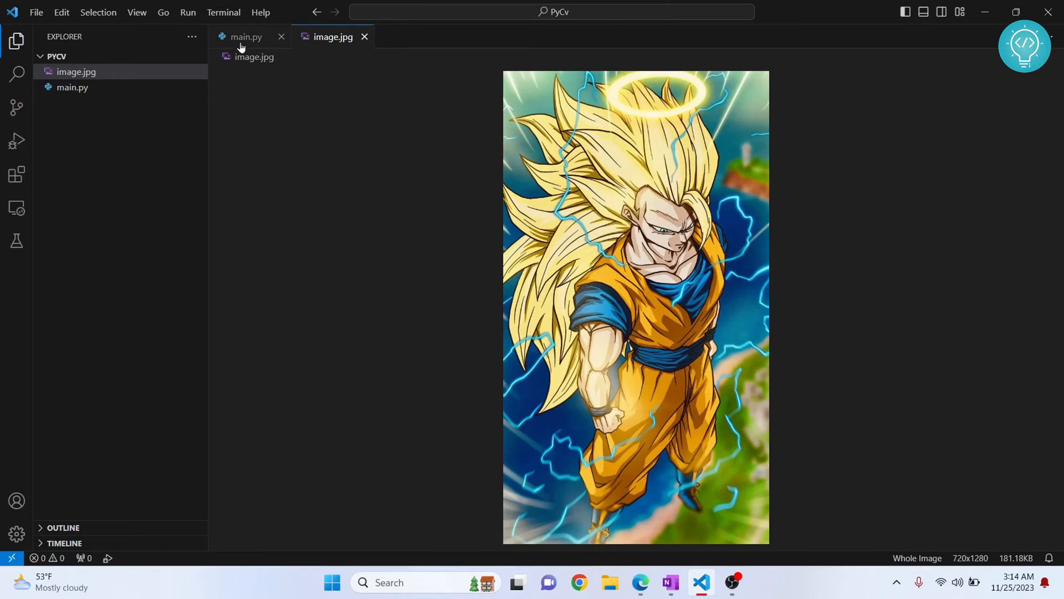
type("import cv2")
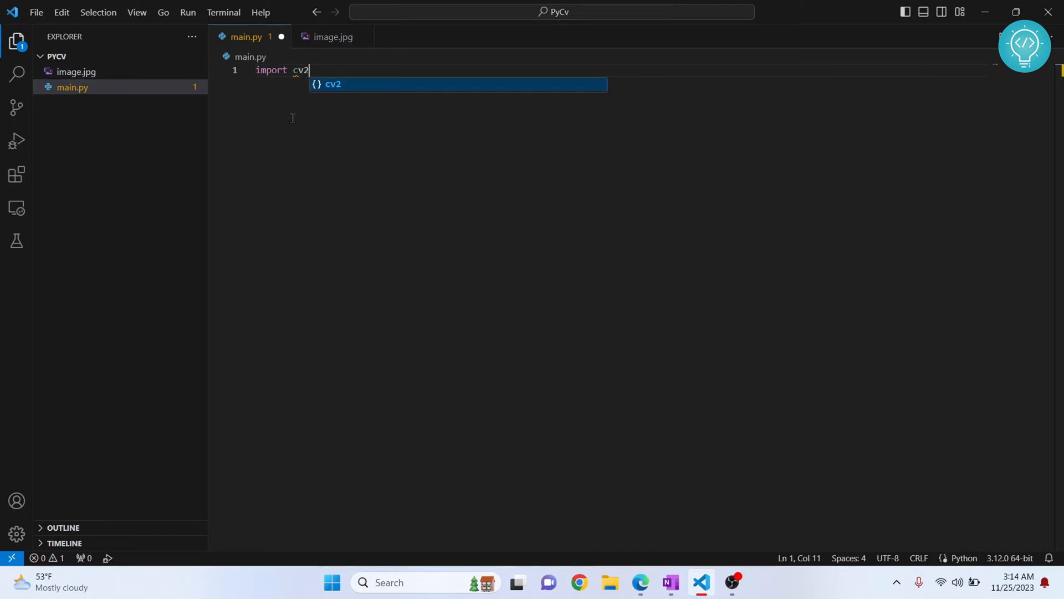
type("print('hello world')")
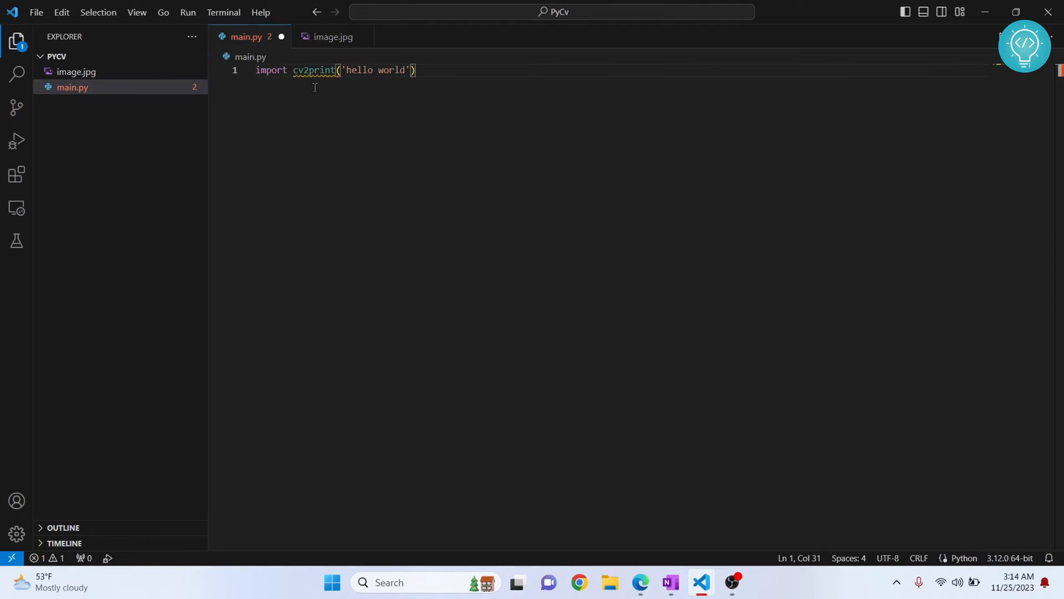
key("Enter")
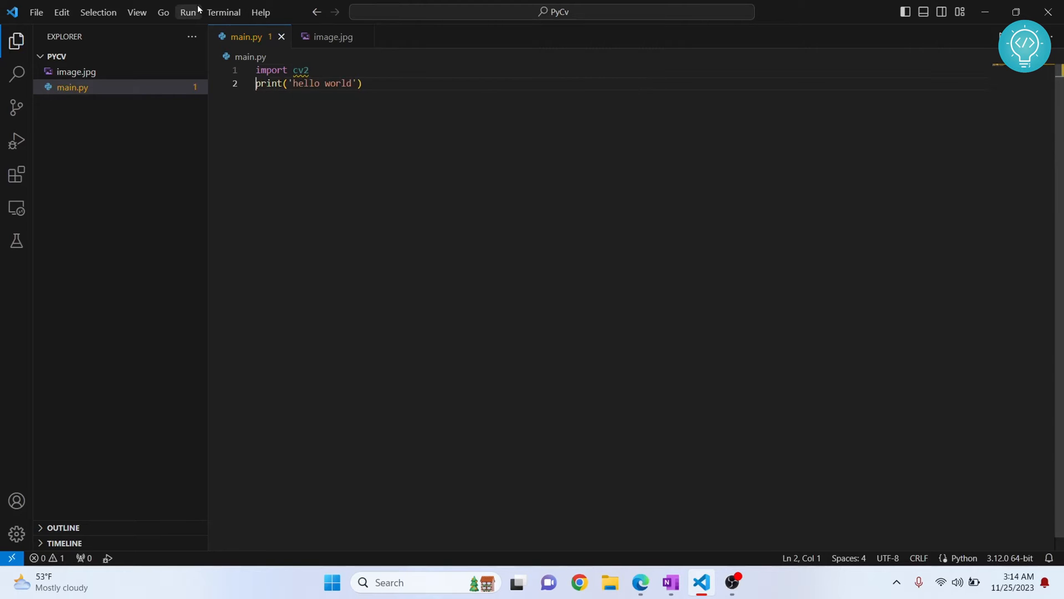
Step: Run main.py, see ModuleNotFoundError for cv2, close the output panel, and open Terminal options
left_click(188, 12)
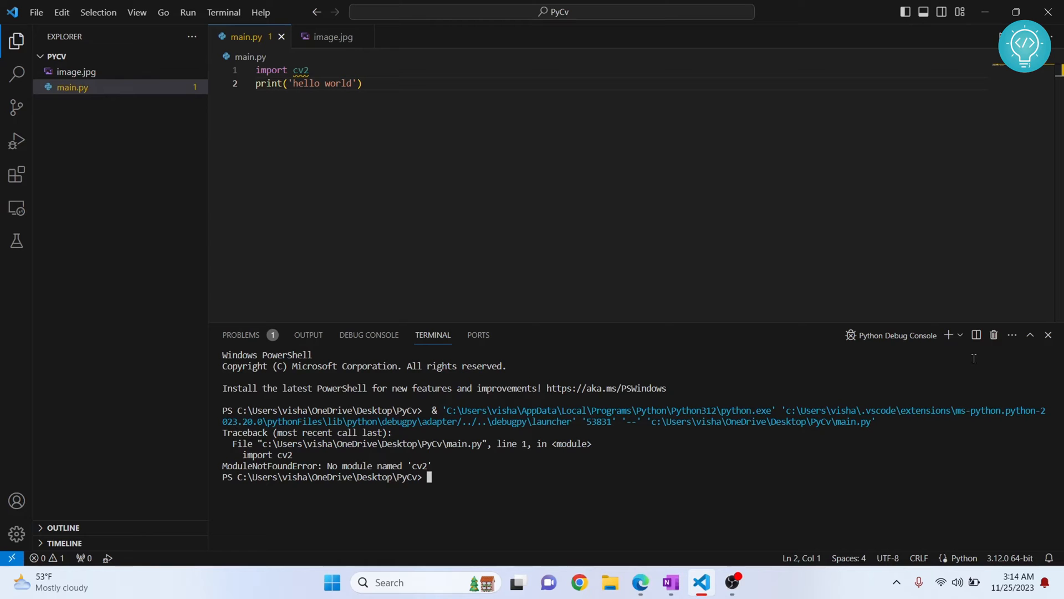
left_click(1047, 335)
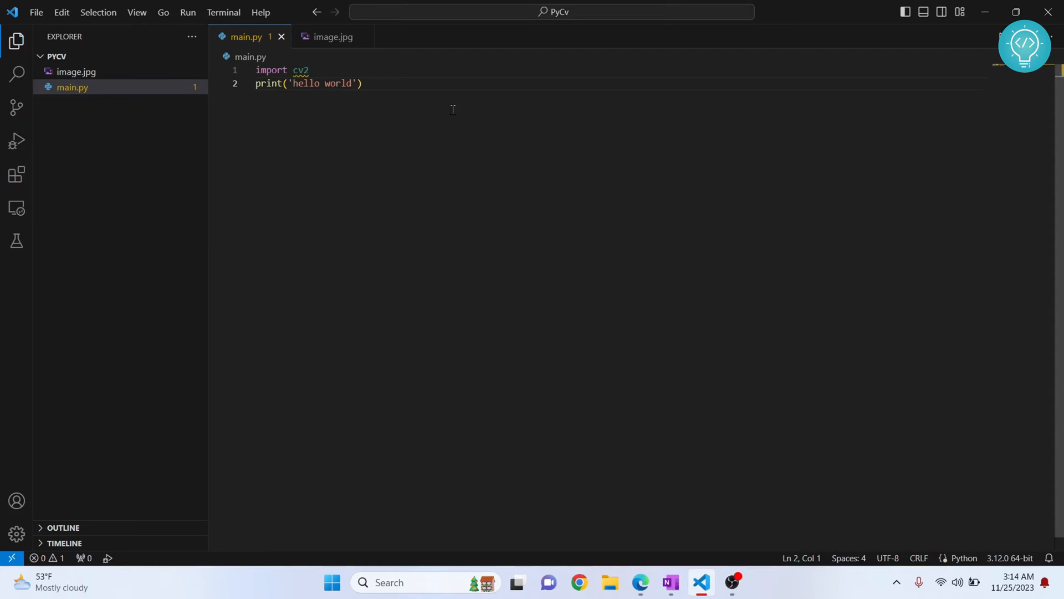
left_click(223, 12)
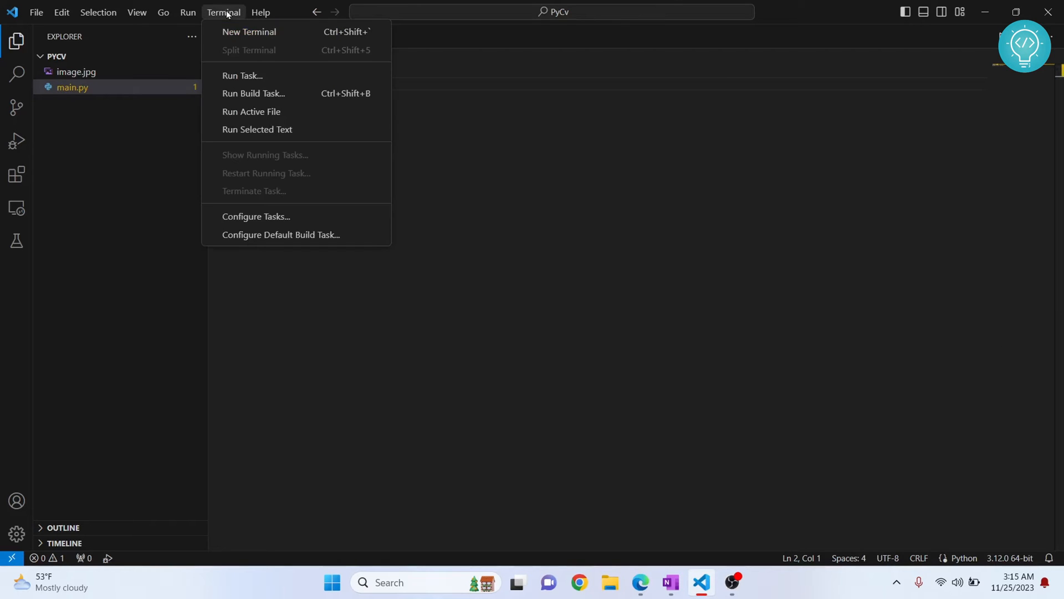
Step: Install opencv-python with pip in a new terminal
left_click(249, 31)
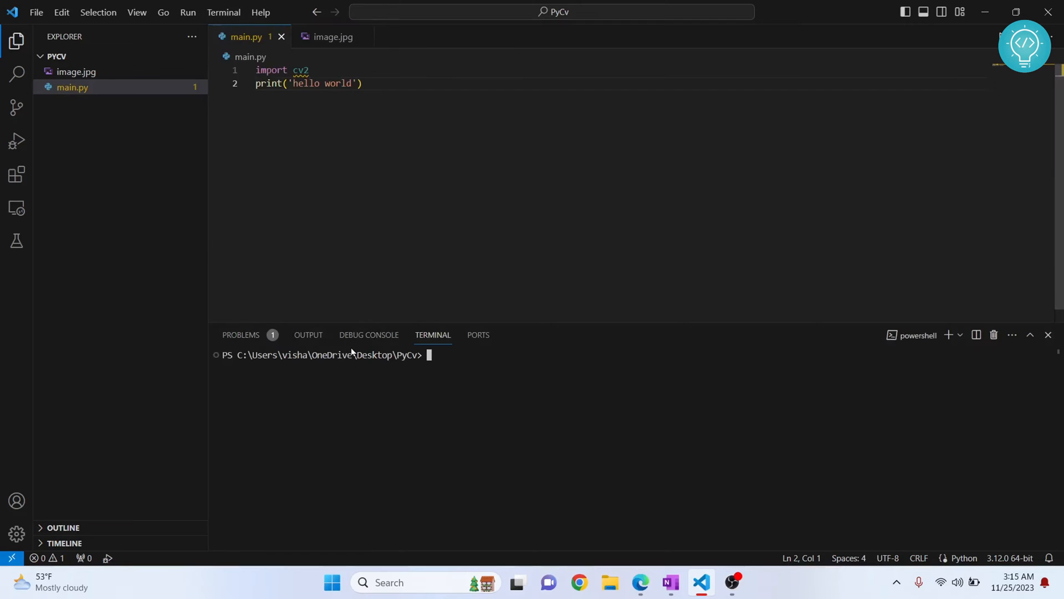
type("pip install open")
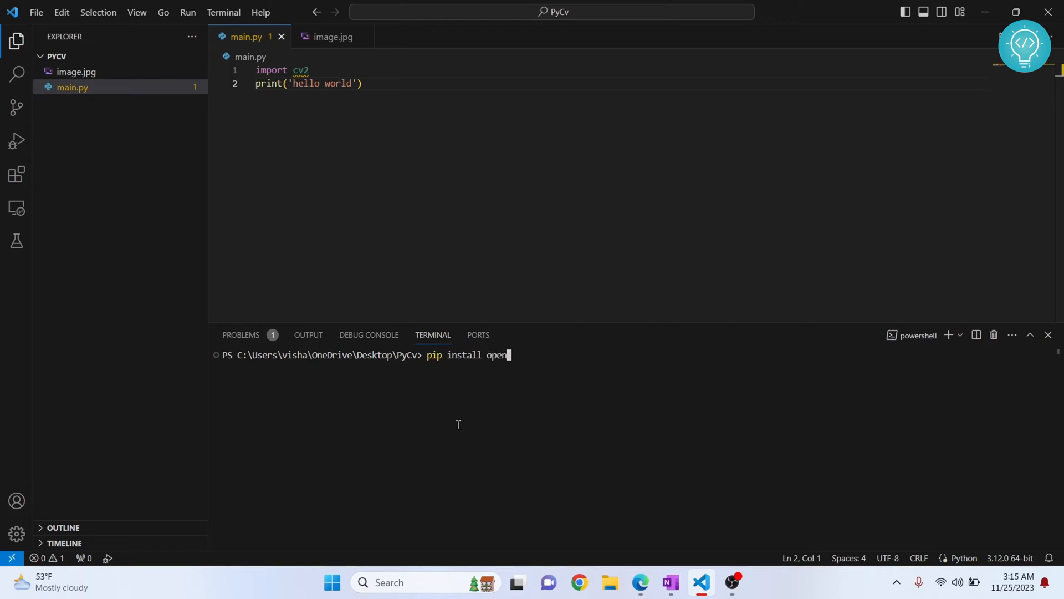
type("cv-python")
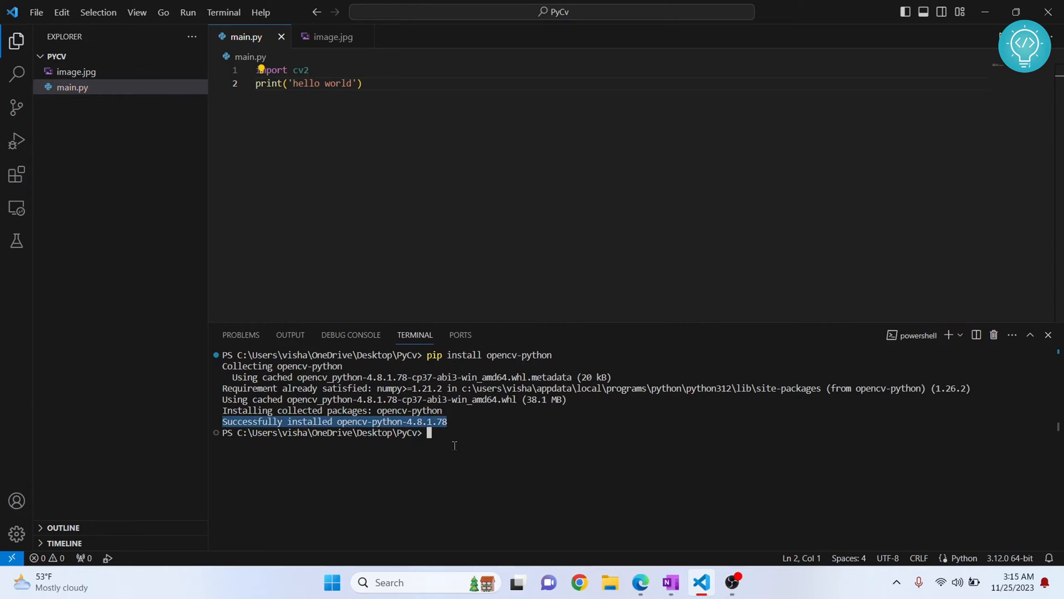
Step: Run 'python -m pip install opencv-python' and confirm opencv-python 4.8.1.78 is already satisfied
type("python")
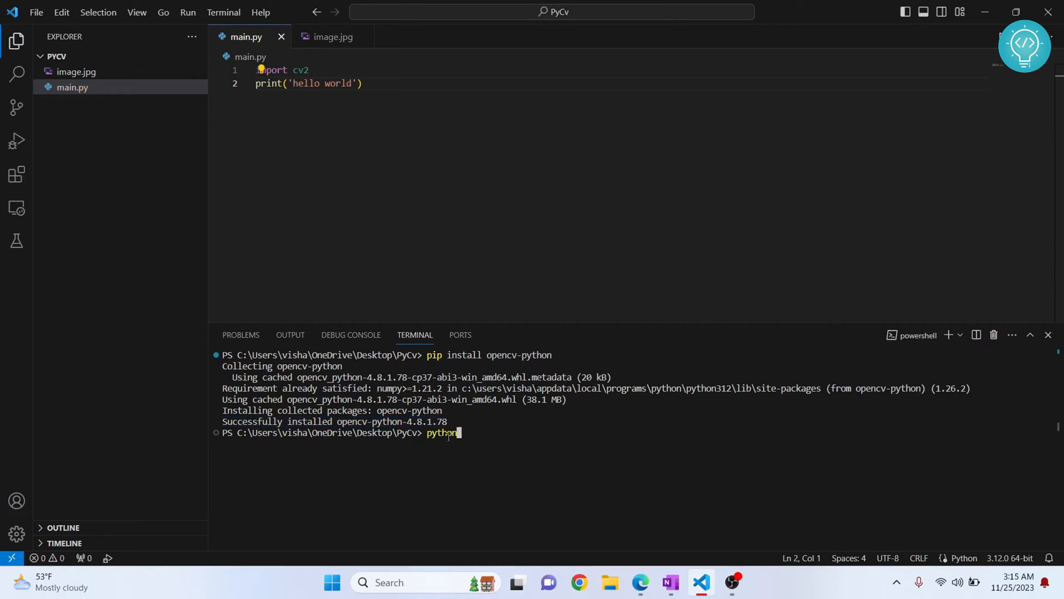
type("-m pip install")
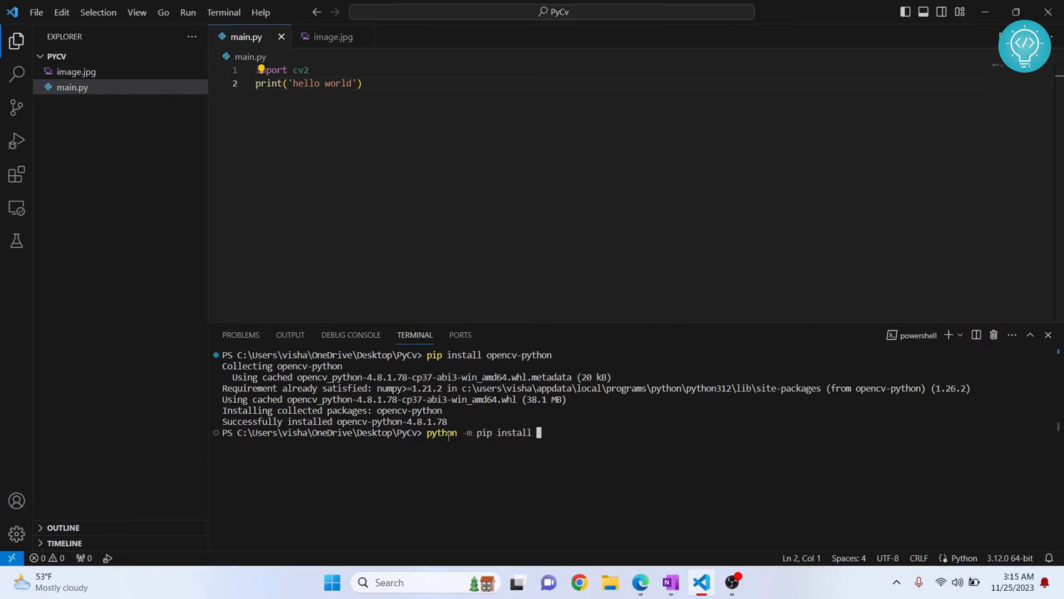
type("opencv-python")
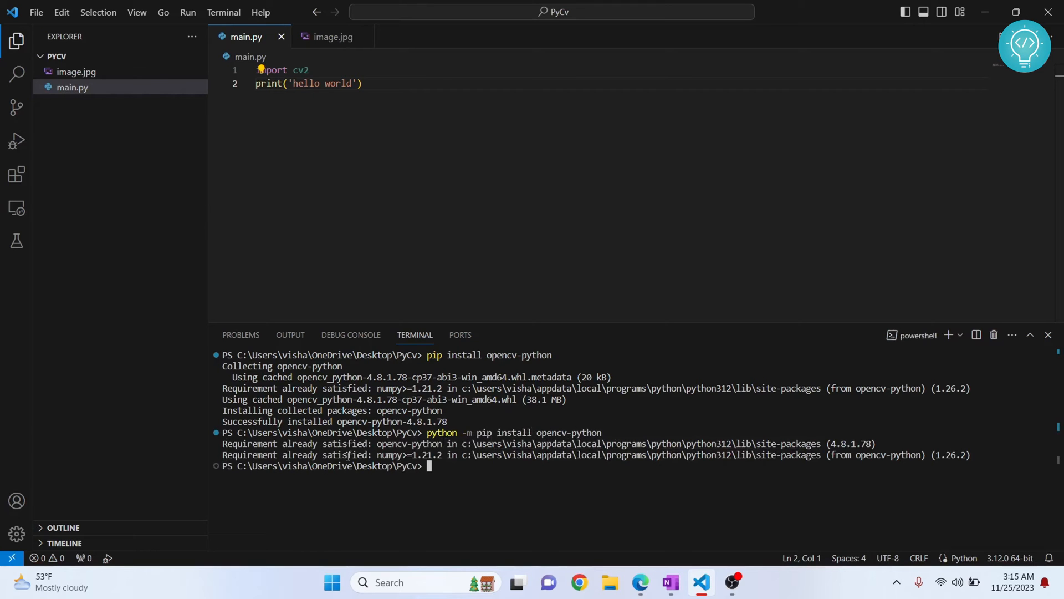
left_click_drag(223, 455, 311, 455)
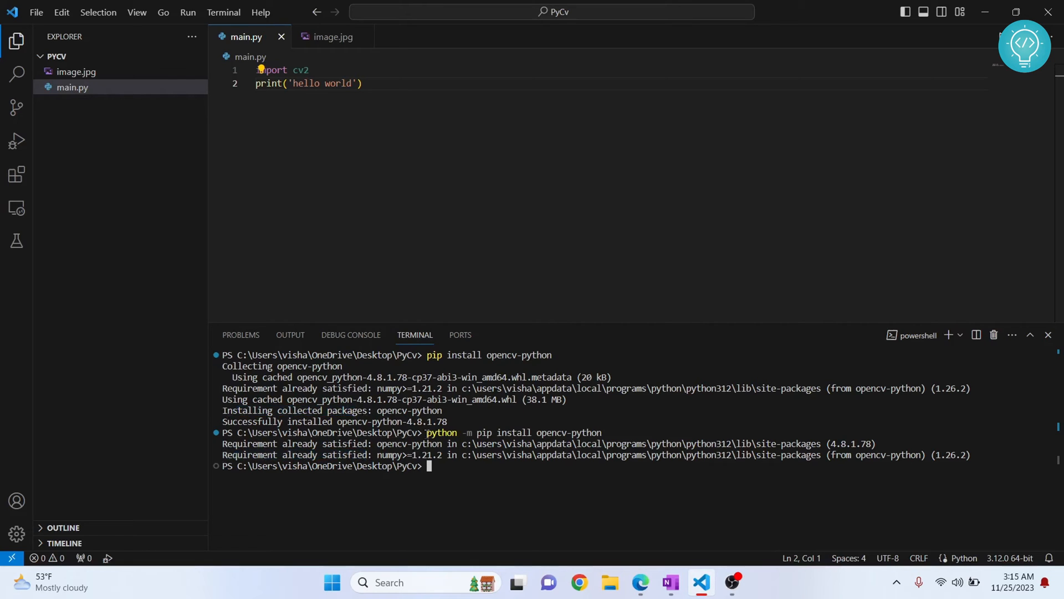
left_click_drag(427, 432, 602, 432)
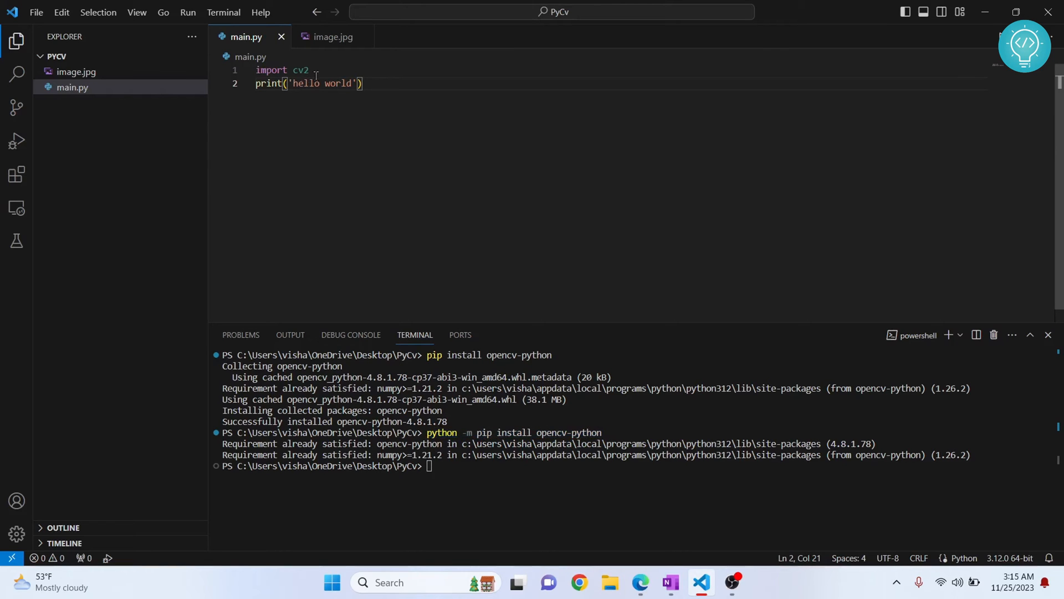
Step: Select the import cv2 line, then view image.jpg in the preview again
triple_click(280, 70)
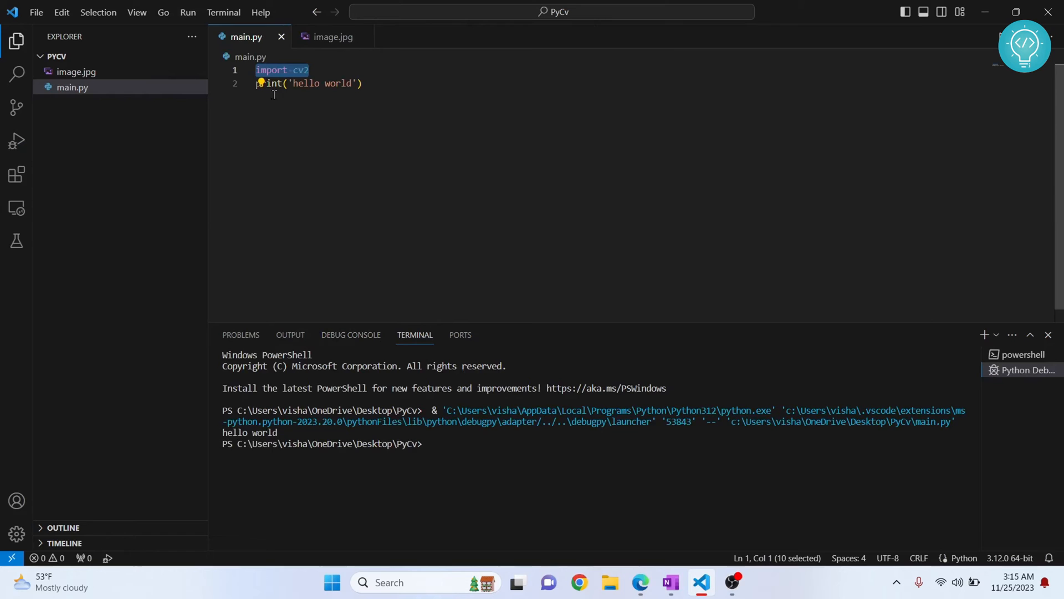
left_click(333, 37)
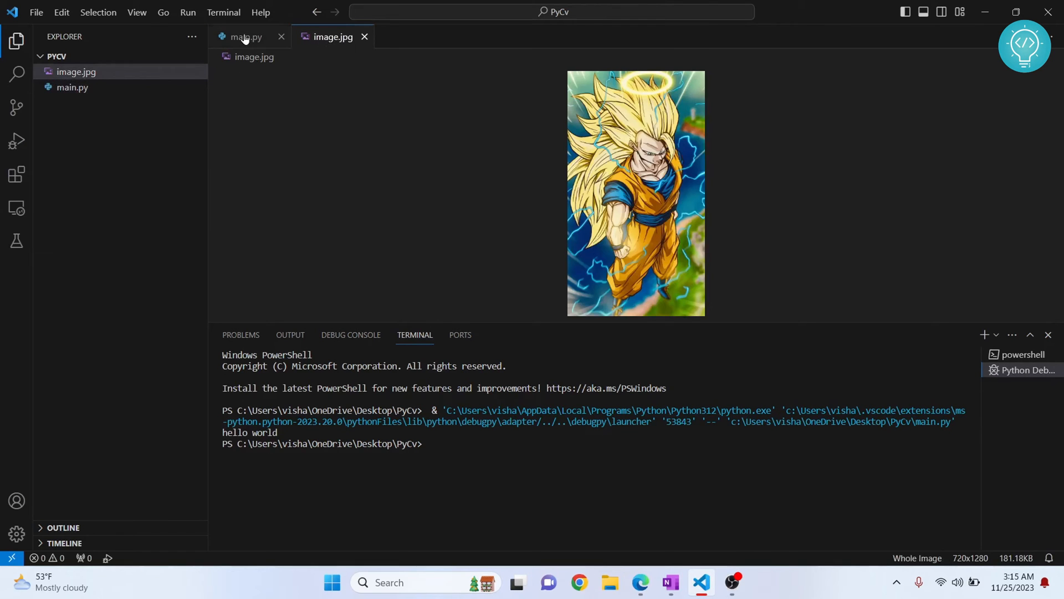
Step: In main.py, add code to read image.jpg, grayscale it, halve it, and show the windows
left_click(245, 37)
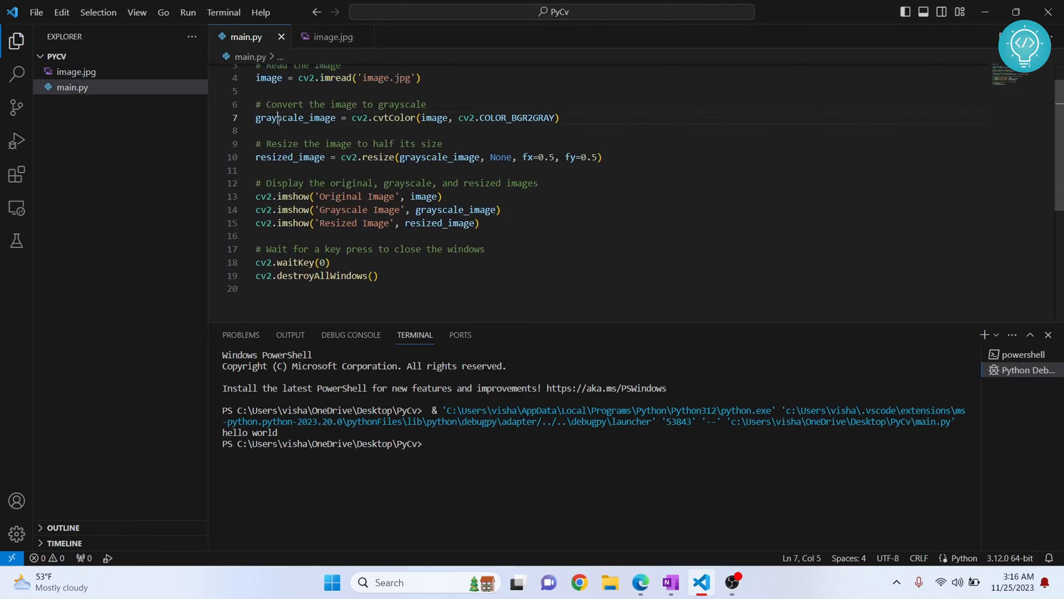
left_click_drag(278, 118, 551, 118)
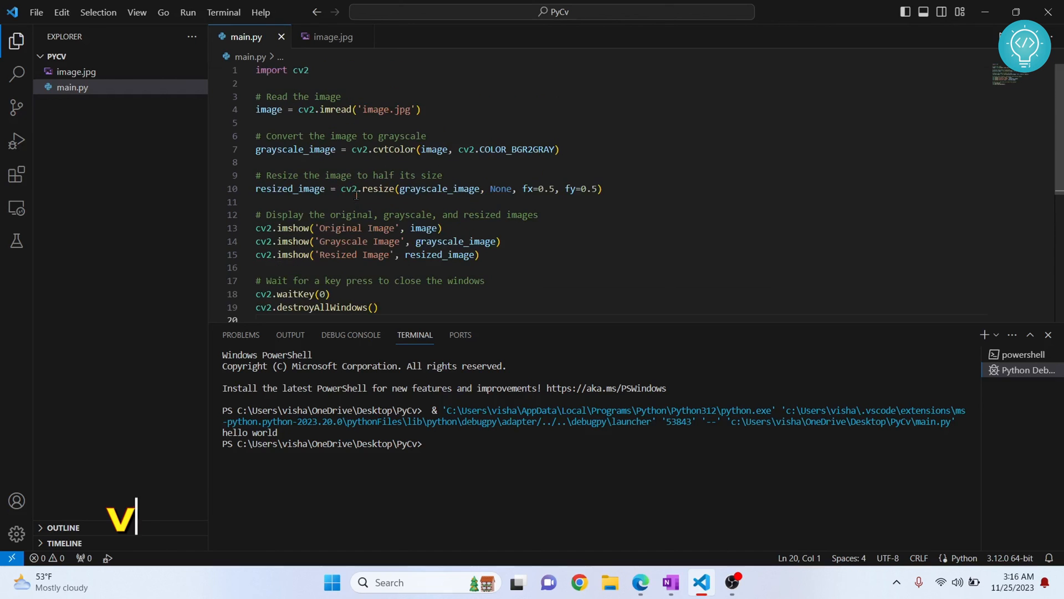
Step: Run main.py without debugging, view the image windows, and close the Original Image window
left_click(188, 12)
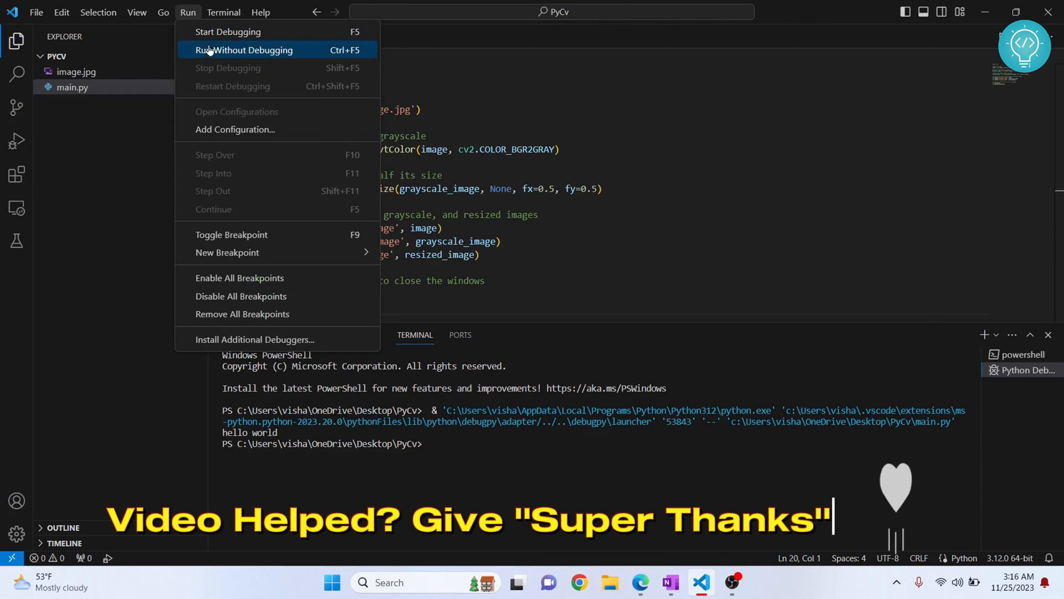
left_click(245, 49)
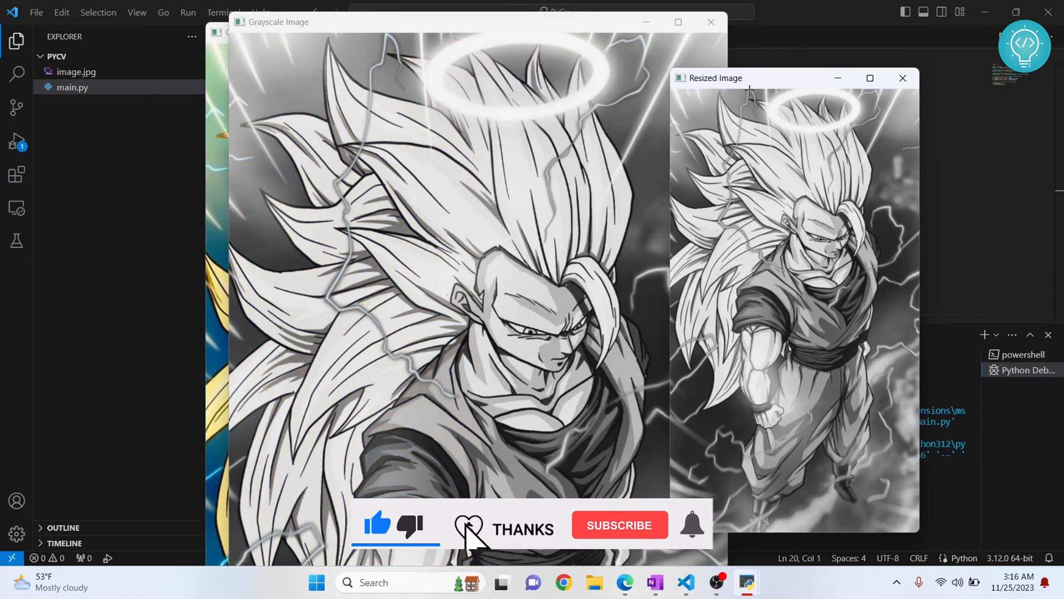
left_click(618, 525)
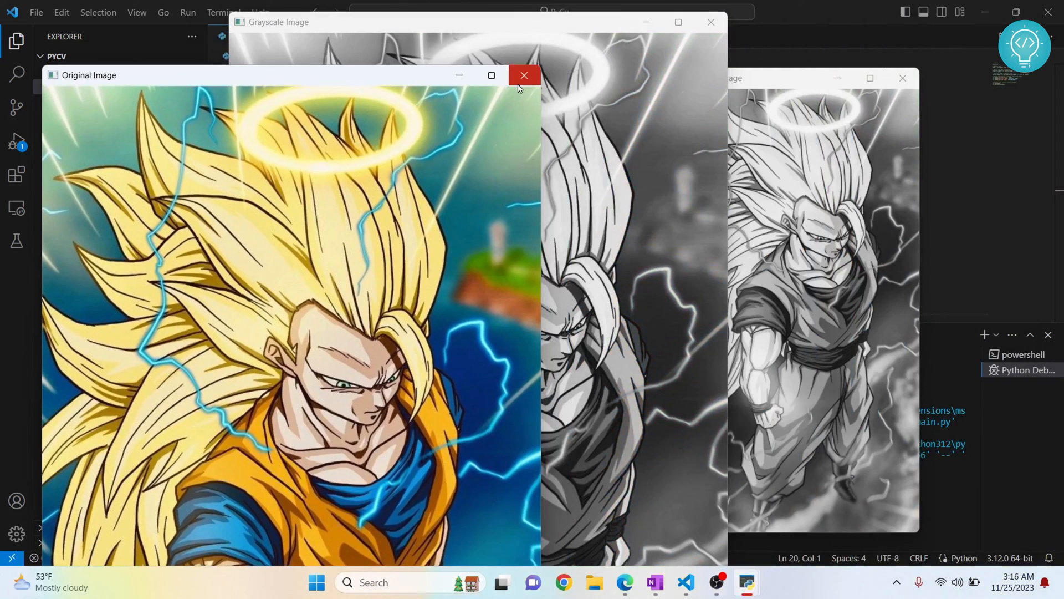
left_click(523, 75)
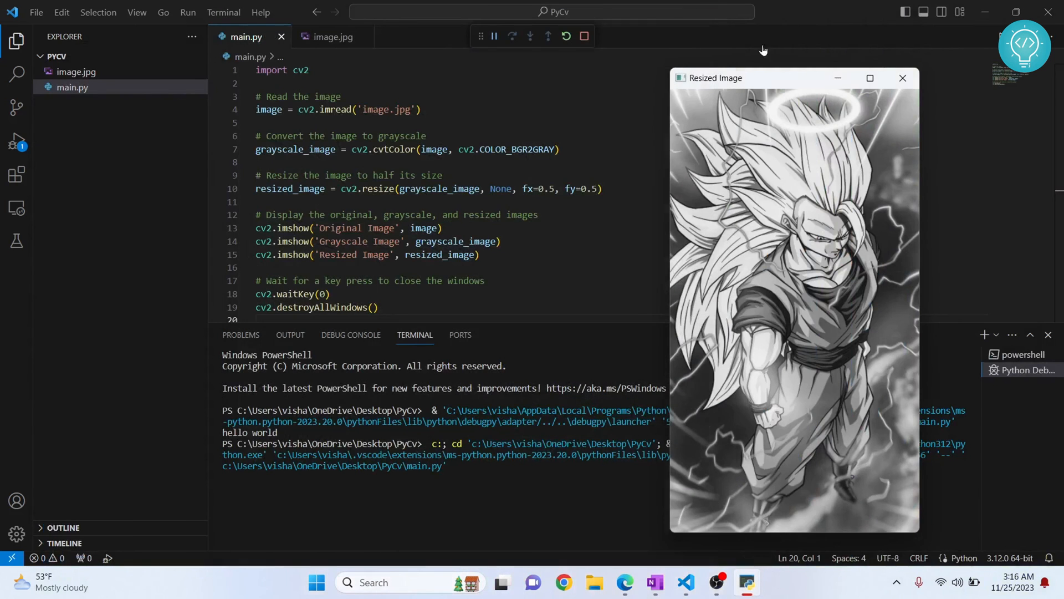